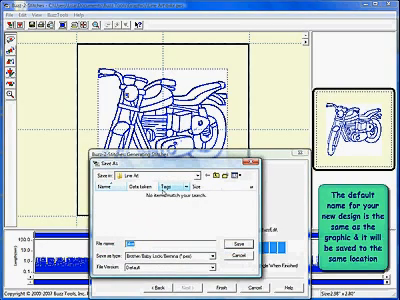
text(Bike)
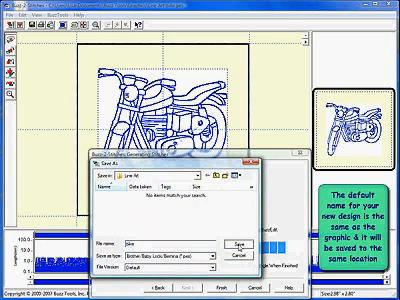